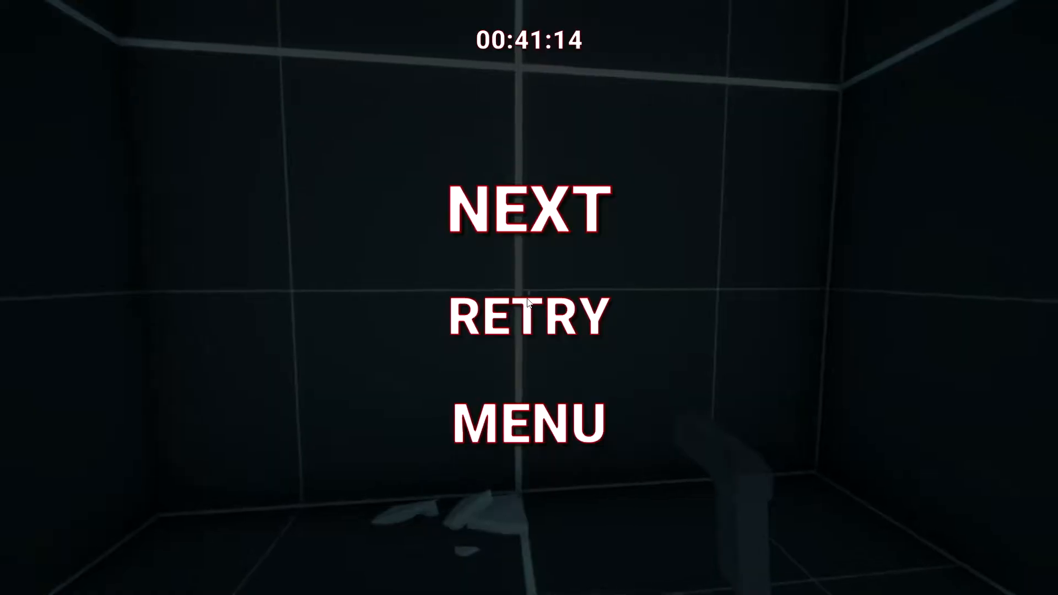
click(527, 206)
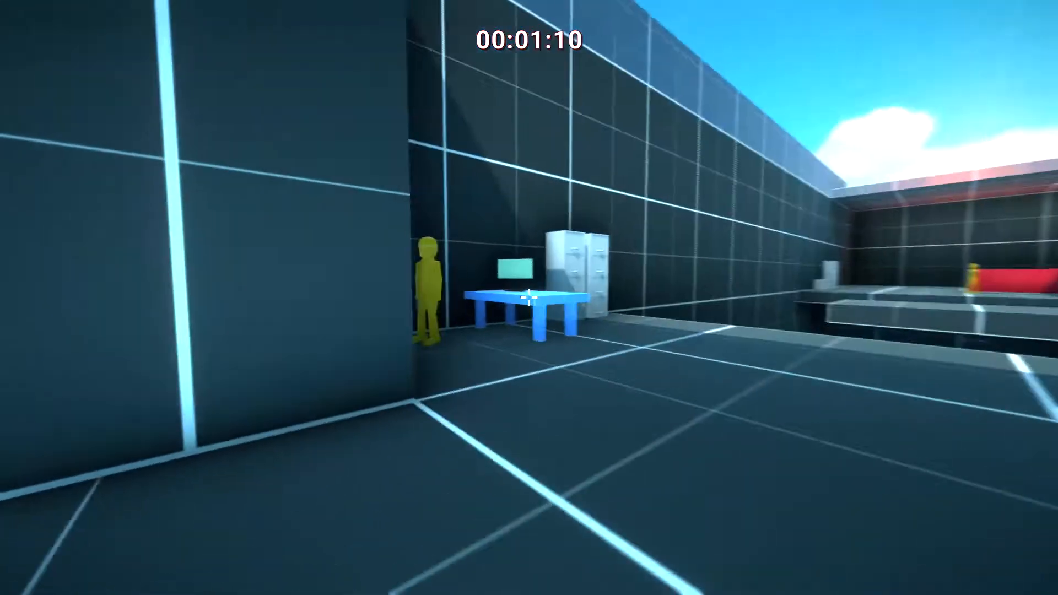